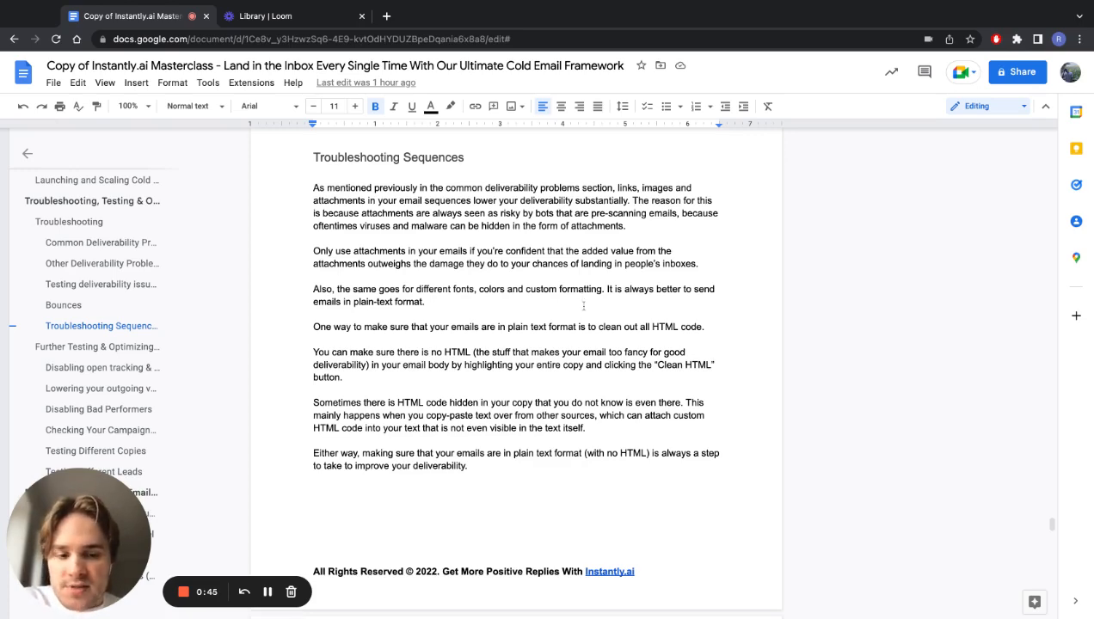
{"action": "scroll", "scroll_direction": "down", "scroll_amount": 3}
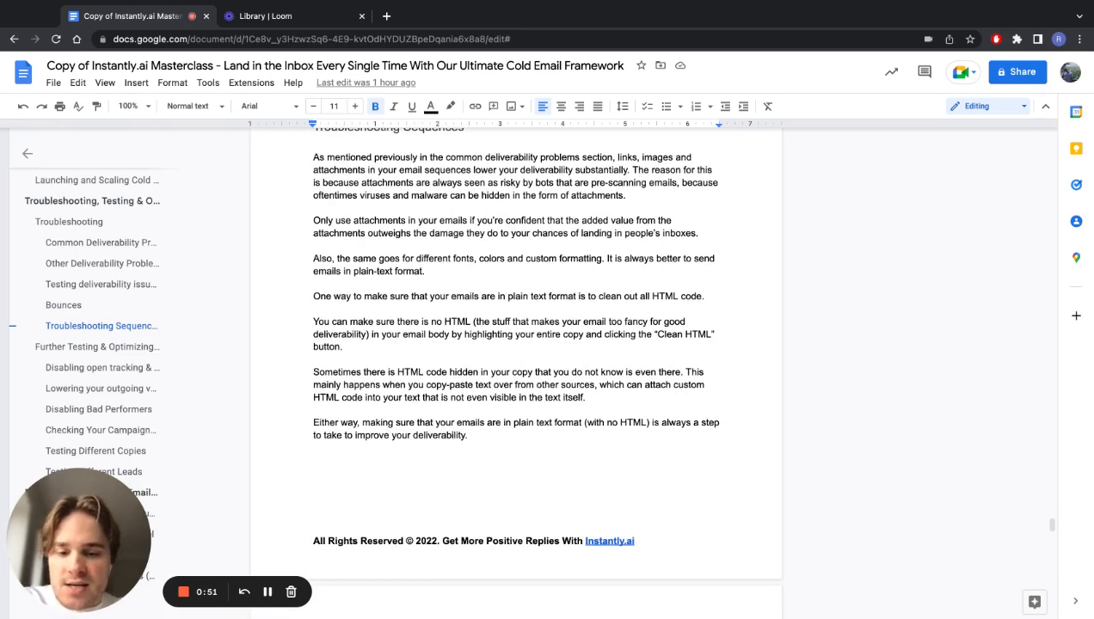
{"action": "scroll", "scroll_direction": "down", "scroll_amount": 3}
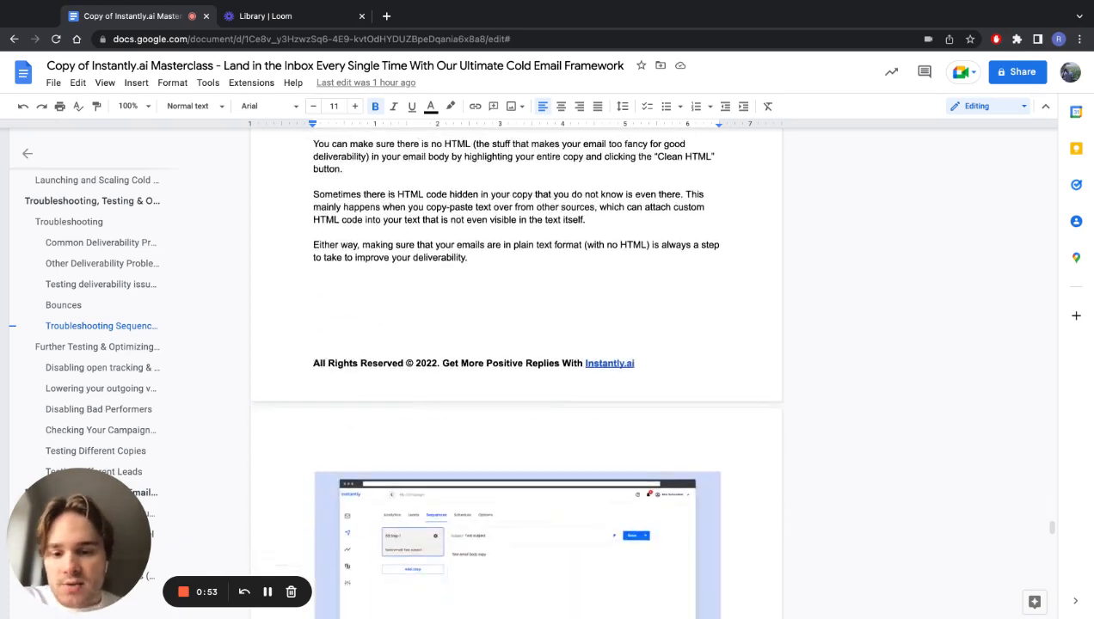
{"action": "scroll", "scroll_direction": "down", "scroll_amount": 3}
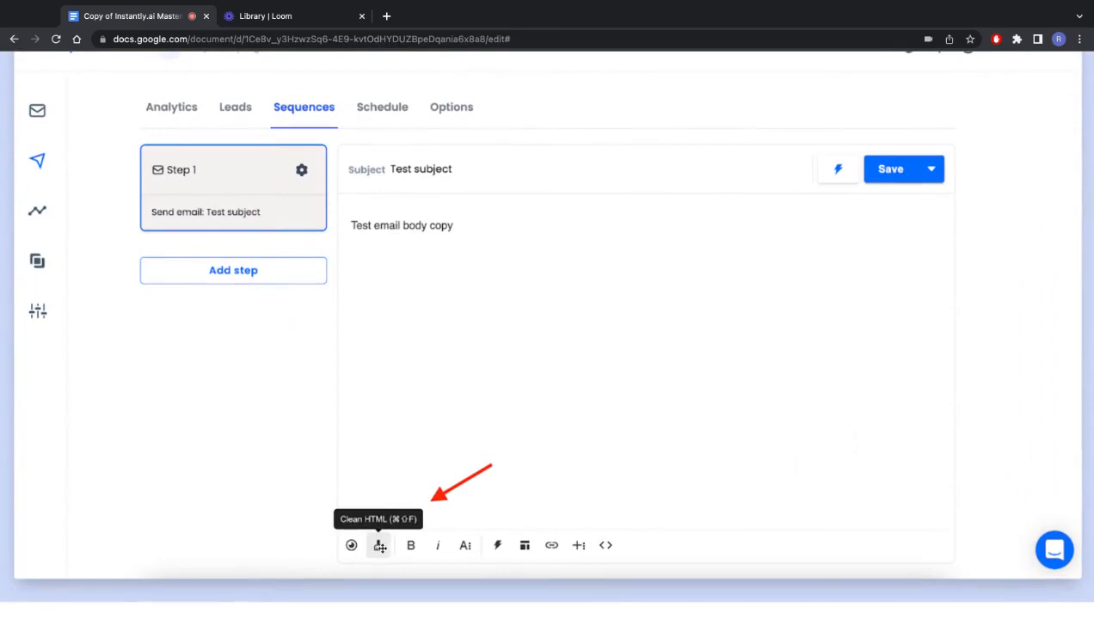
{"action": "mouse_move", "coordinate": [370, 233]}
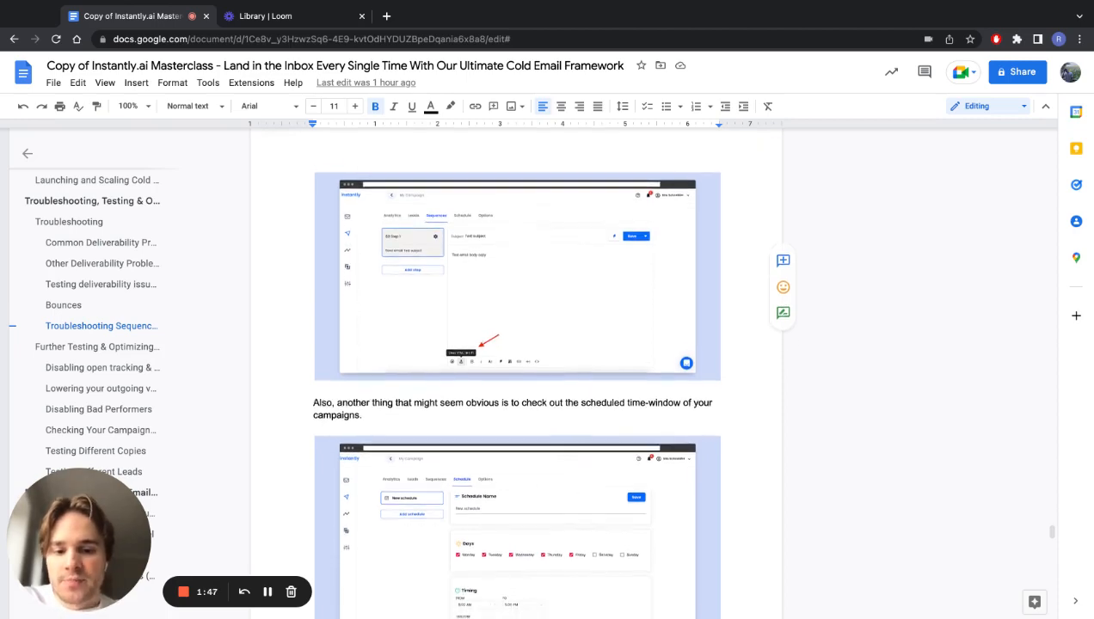
{"action": "scroll", "scroll_direction": "down", "scroll_amount": 3}
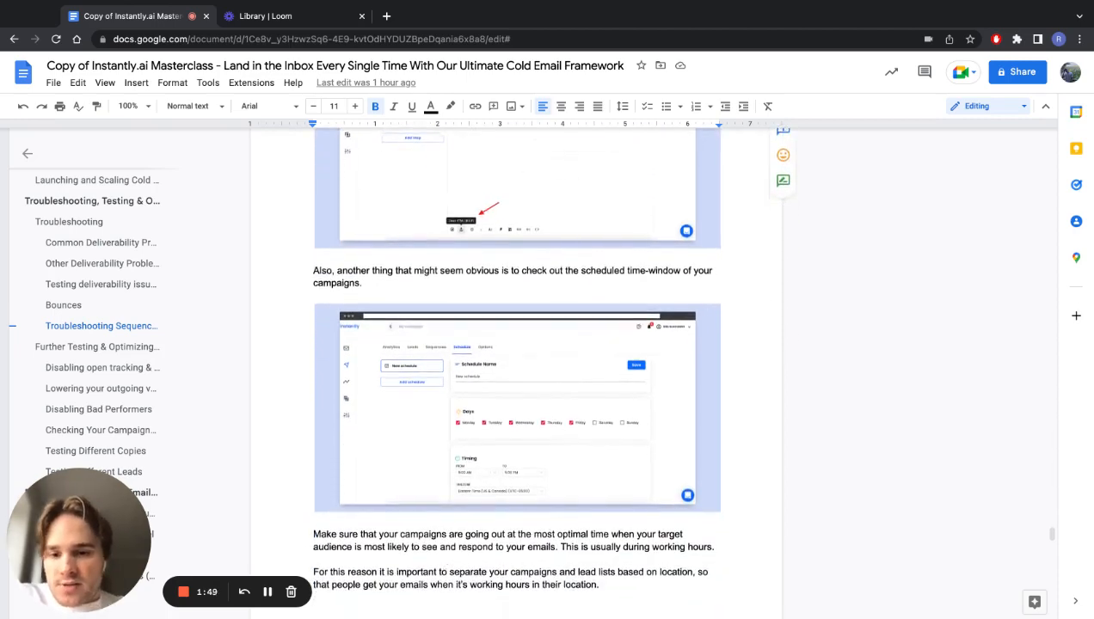
{"action": "scroll", "scroll_direction": "down", "scroll_amount": 3}
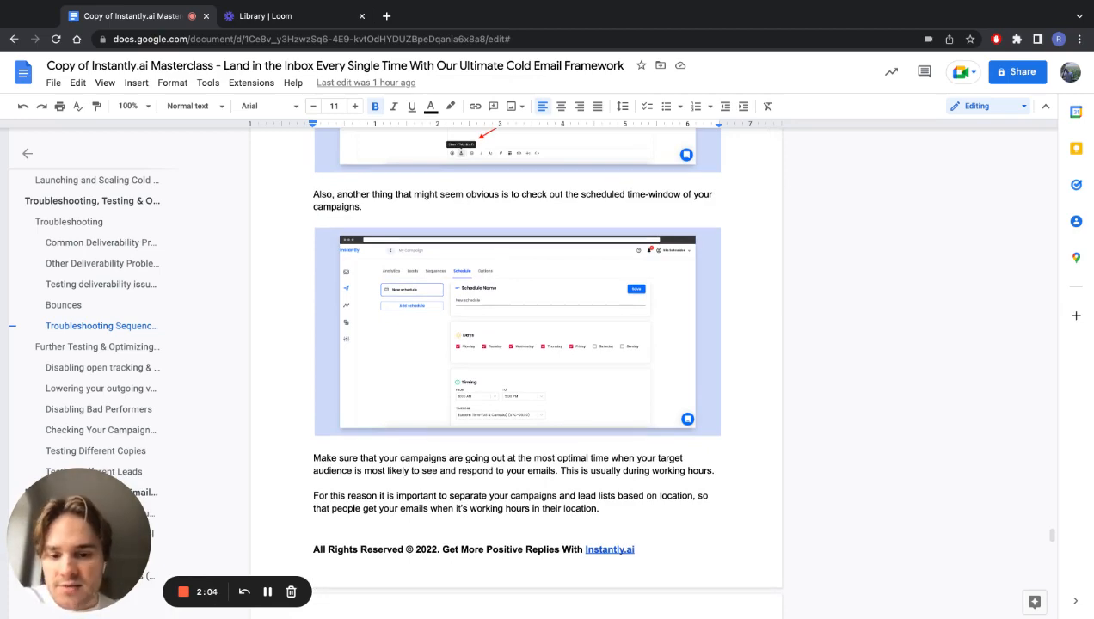
{"action": "scroll", "scroll_direction": "down", "scroll_amount": 3}
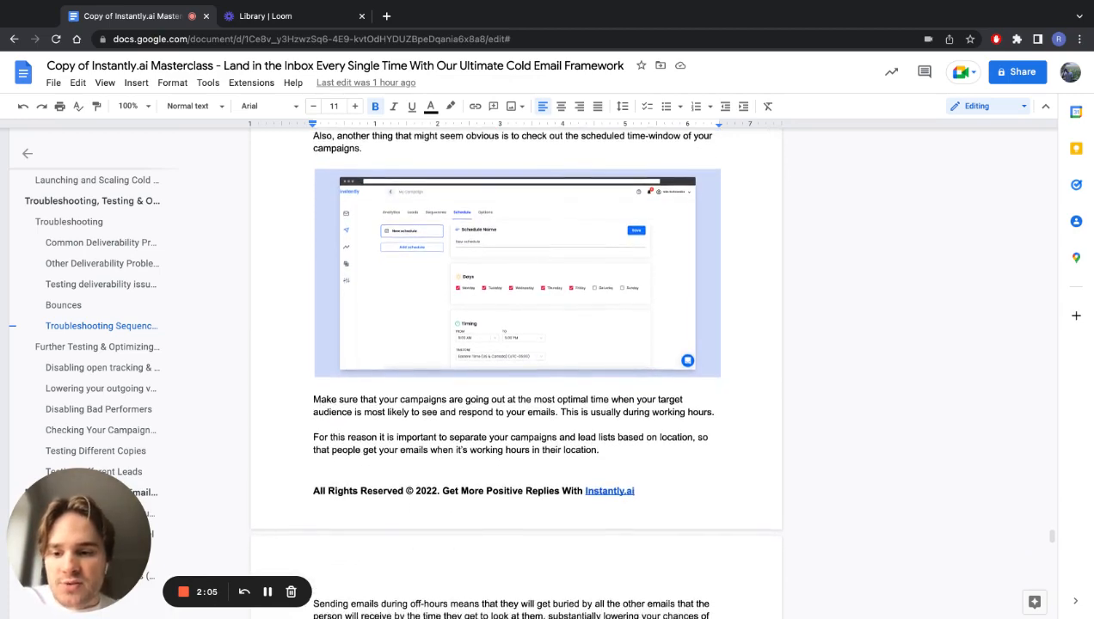
{"action": "scroll", "scroll_direction": "down", "scroll_amount": 3}
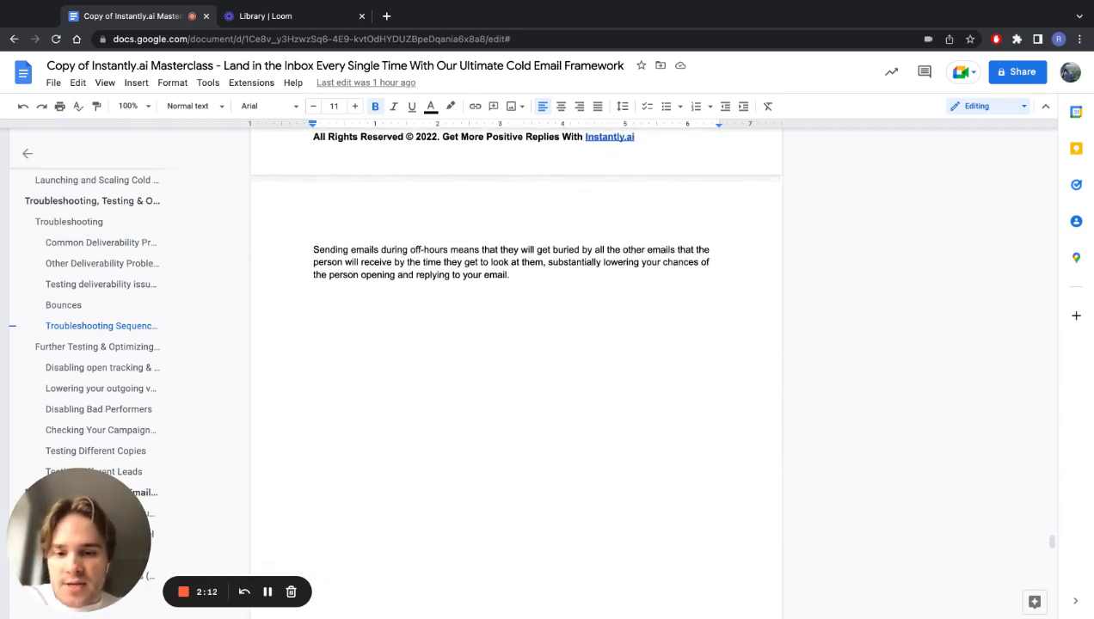
{"action": "mouse_move", "coordinate": [204, 552]}
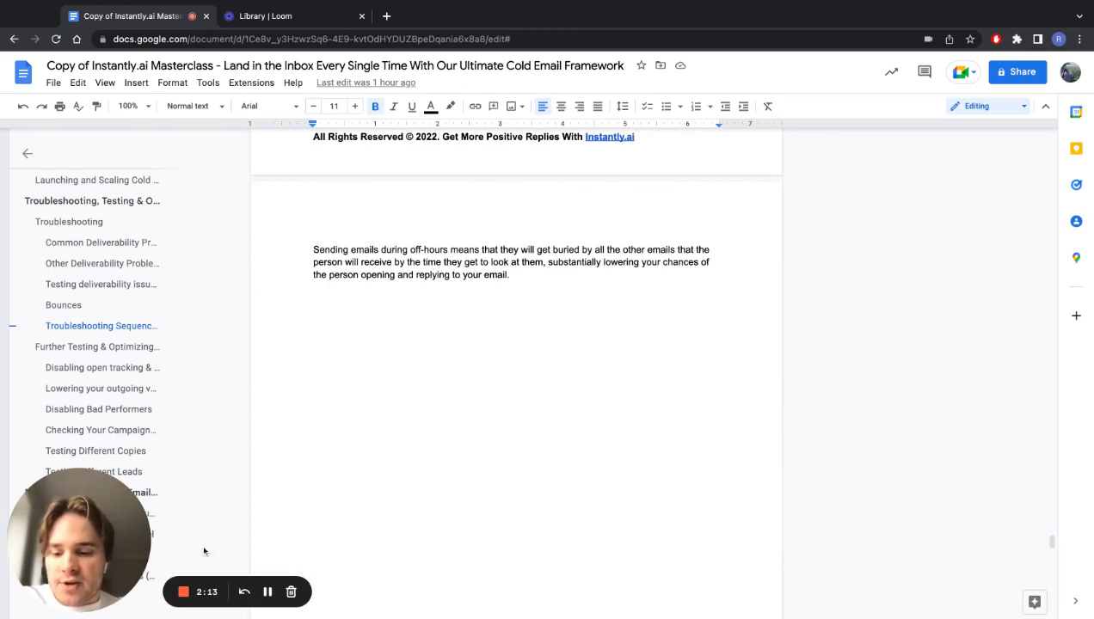